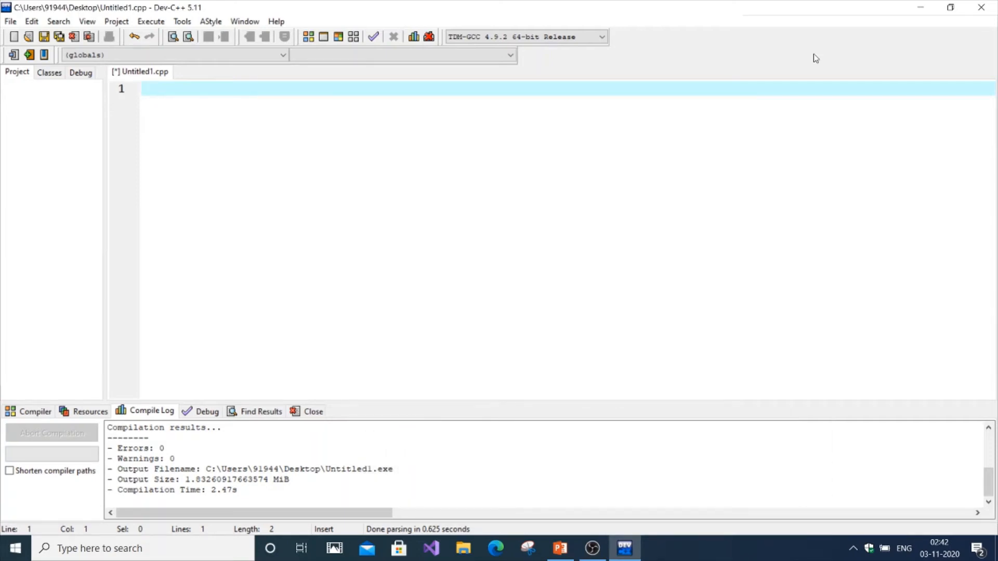
pyautogui.moveTo(371, 99)
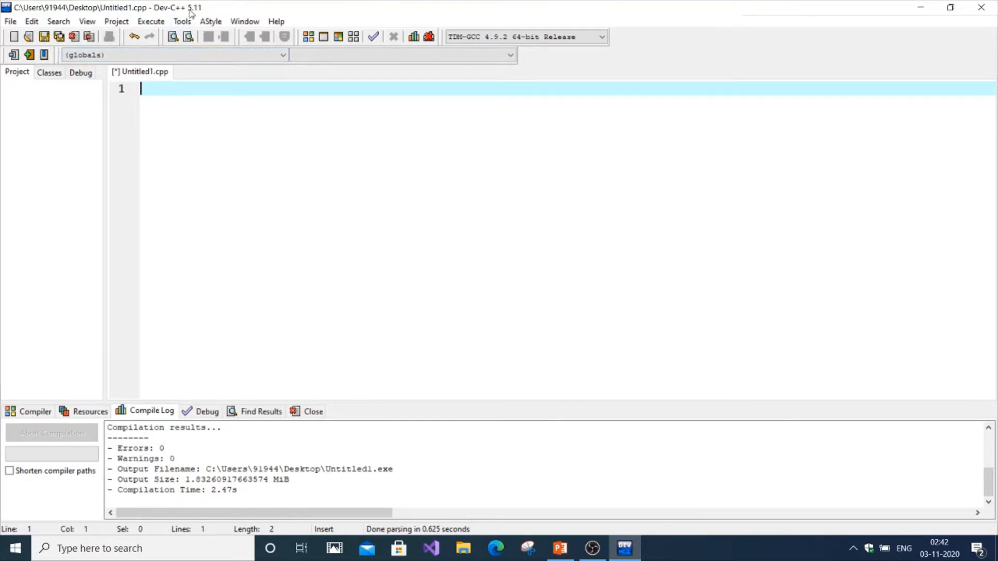
# Reach the editor font settings showing Consolas at size 31
pyautogui.click(182, 20)
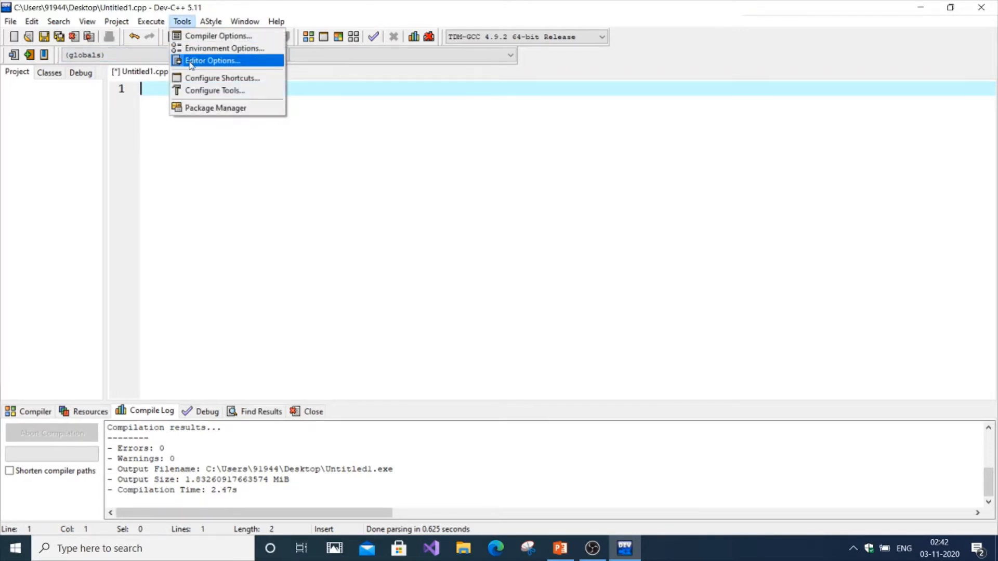
pyautogui.click(212, 60)
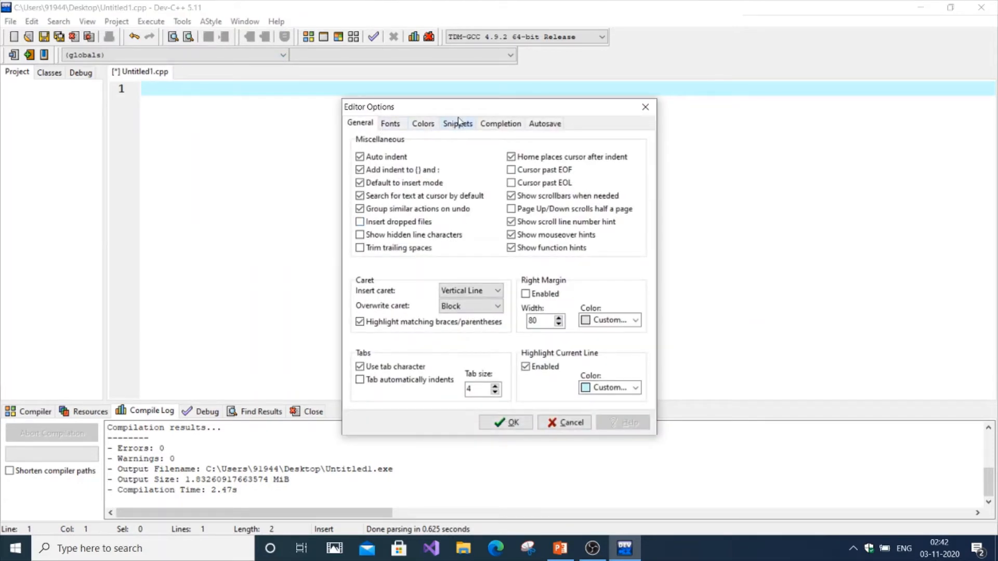
pyautogui.click(390, 122)
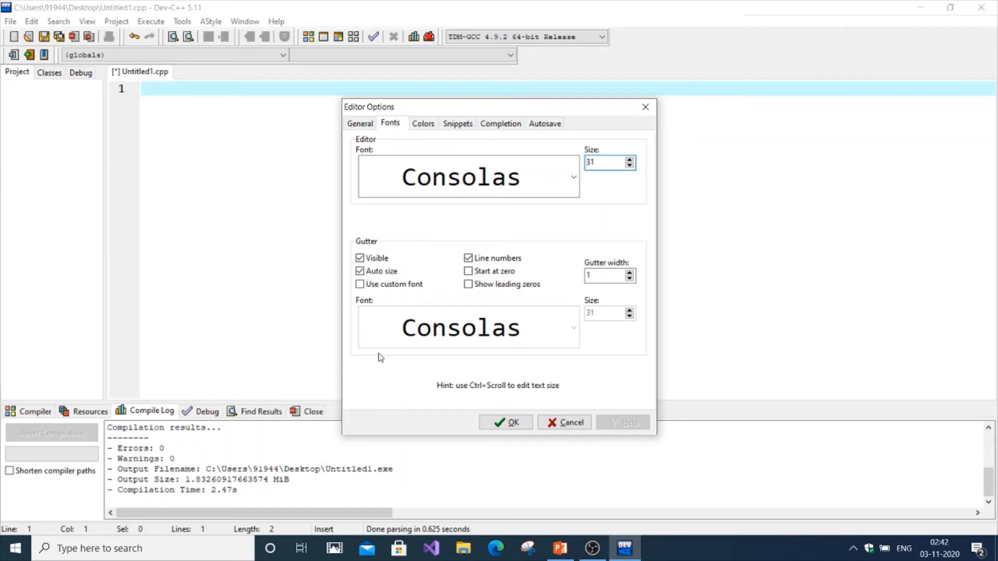
# Set the Error line foreground colour to black and apply the settings
pyautogui.click(422, 124)
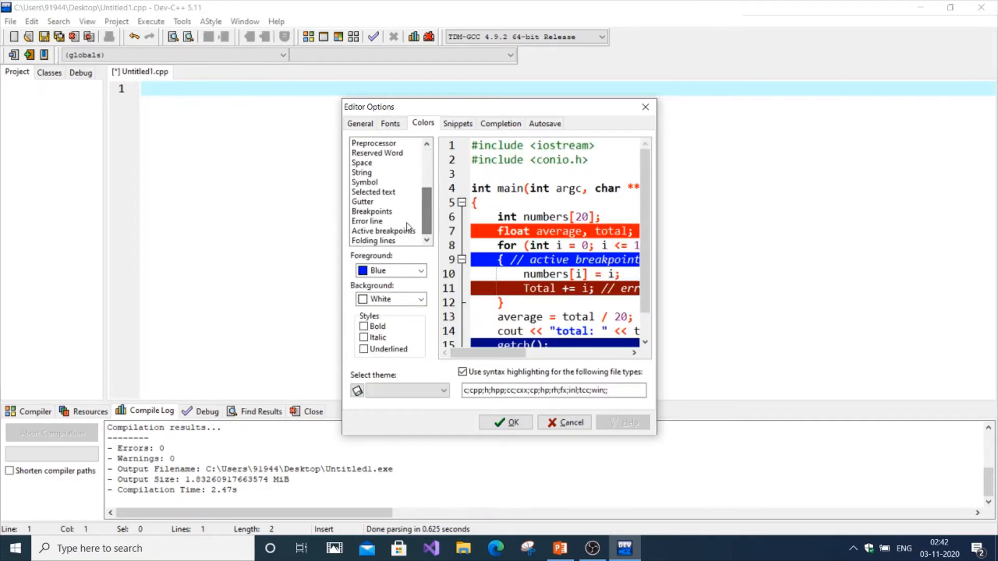
pyautogui.click(419, 300)
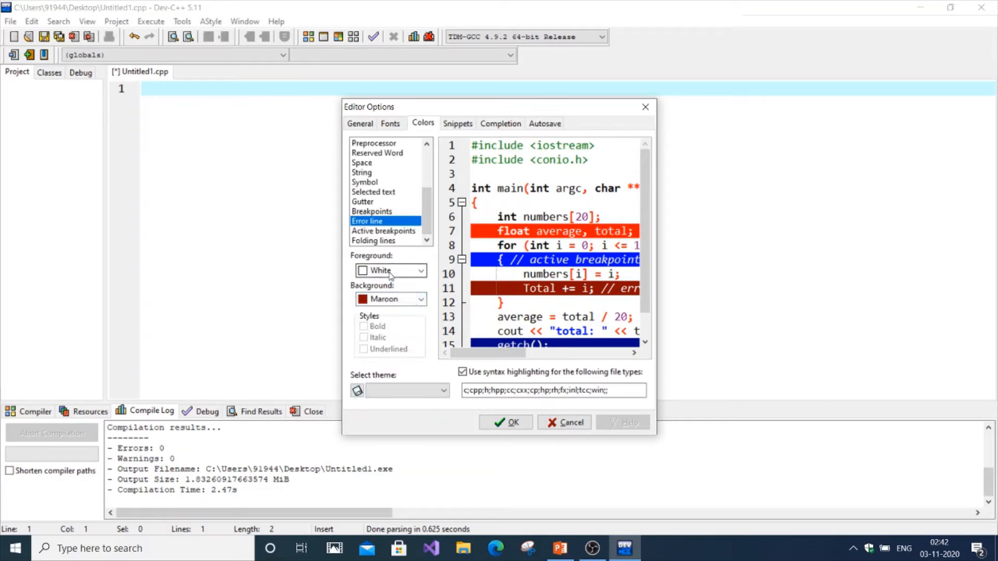
pyautogui.click(419, 270)
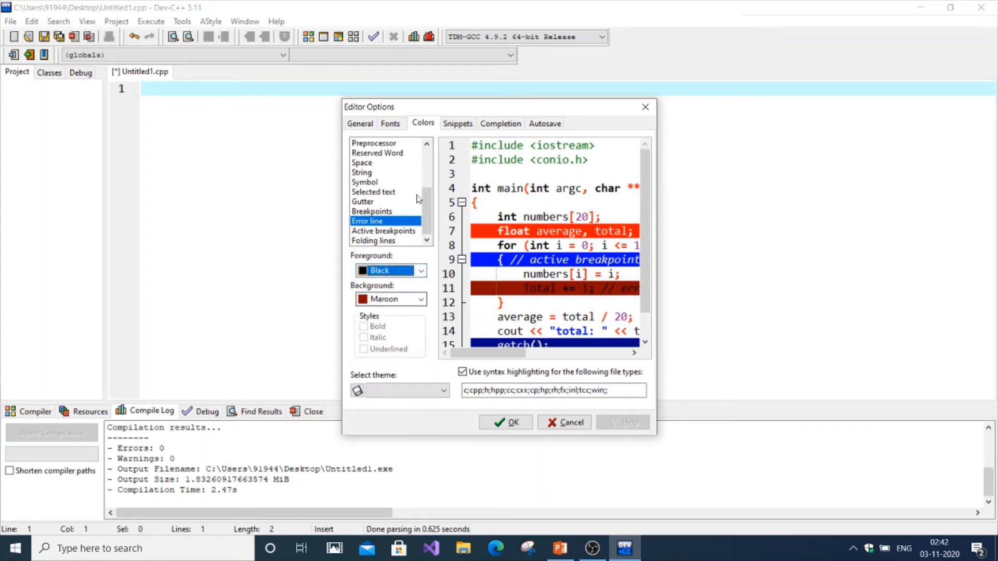
pyautogui.scroll(-3)
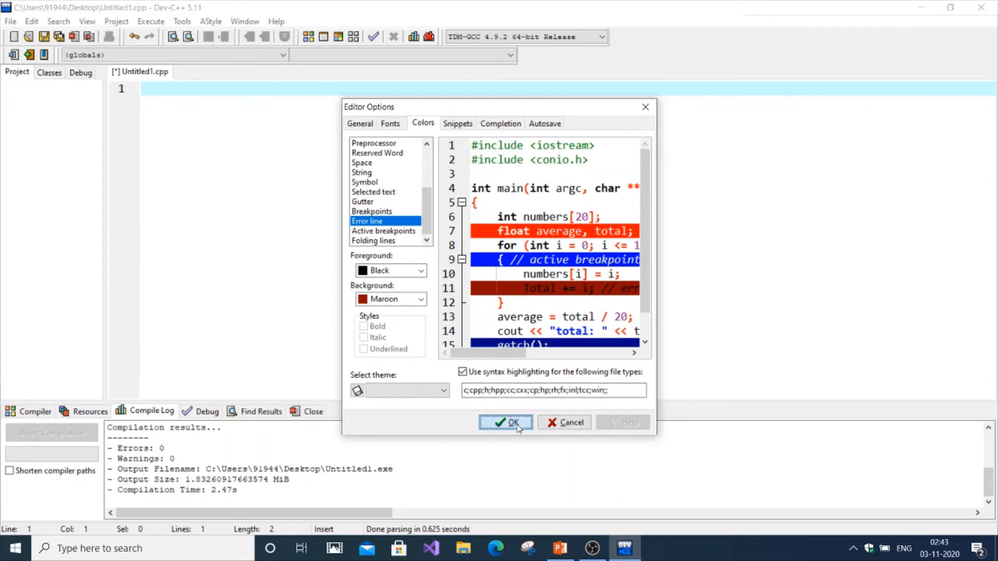
pyautogui.click(505, 423)
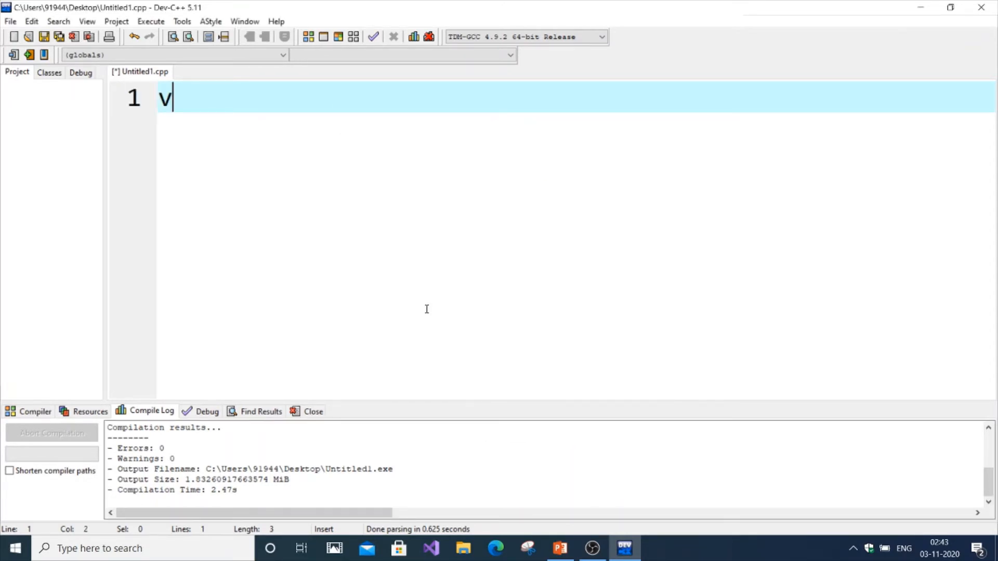
# Test typing 'sdvmmmklm' in the larger font, then return to the editor settings
pyautogui.write('sdvmmmklm')
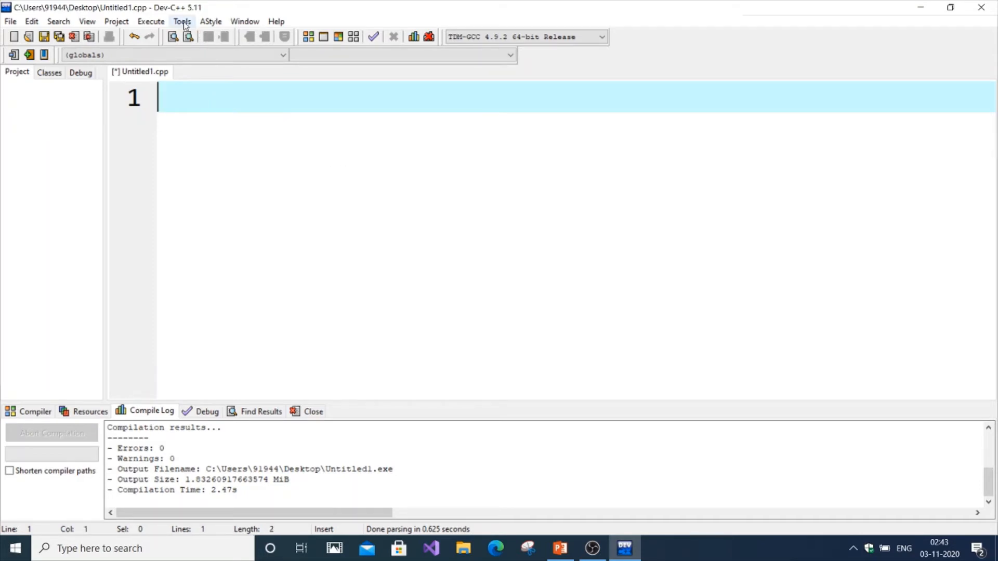
pyautogui.click(181, 21)
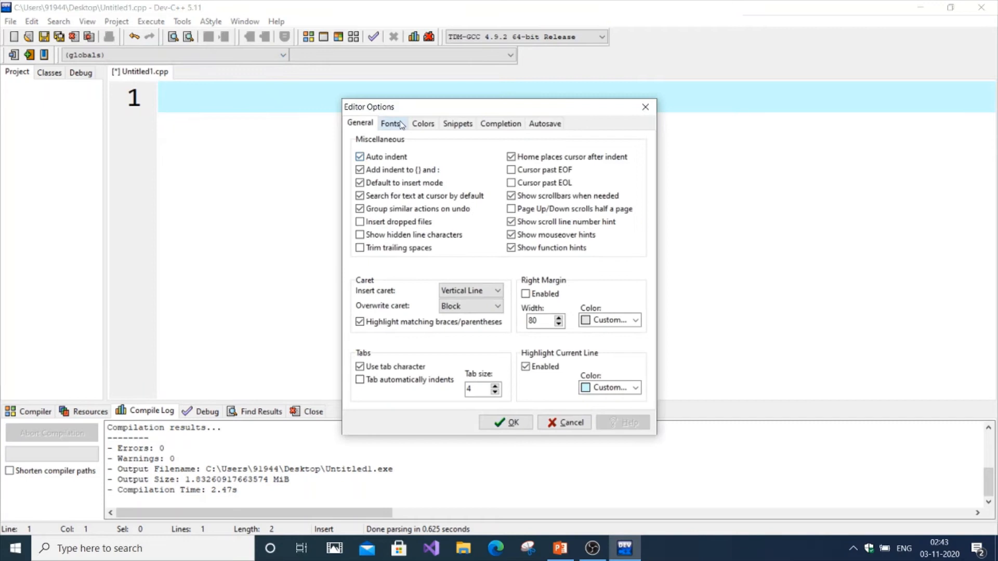
# Make the Assembler syntax entry bold, italic and underlined in the colour settings
pyautogui.click(391, 124)
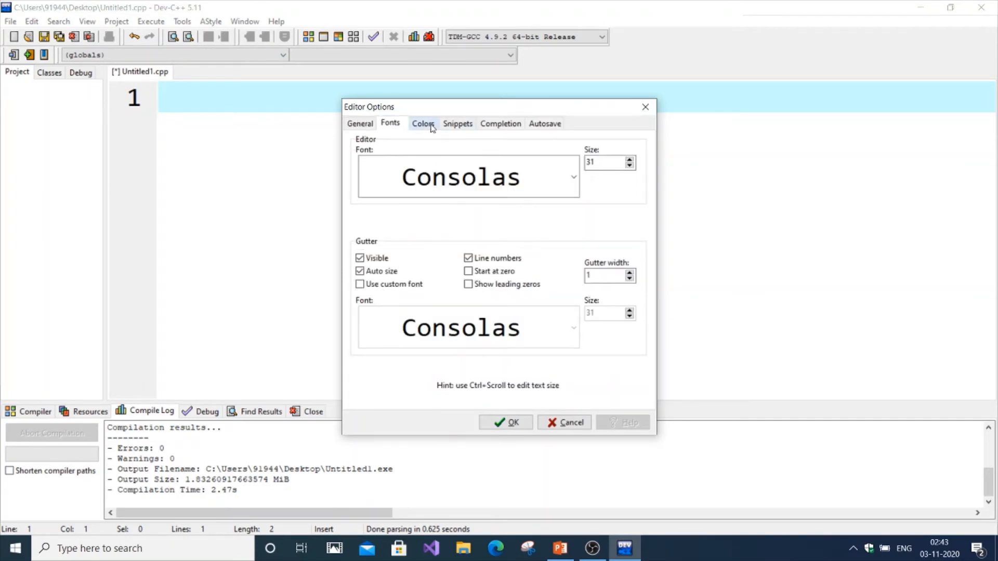
pyautogui.click(423, 124)
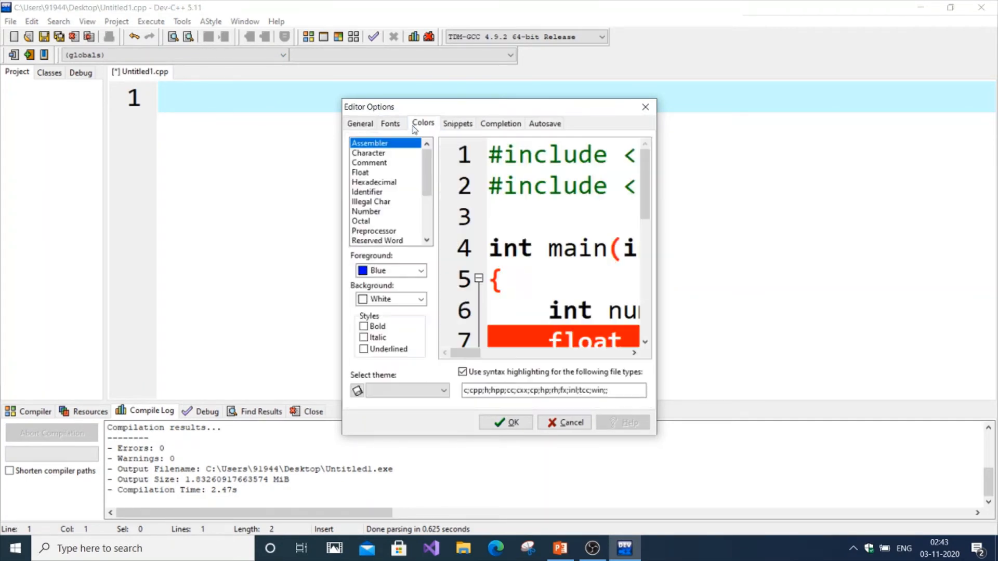
pyautogui.click(364, 326)
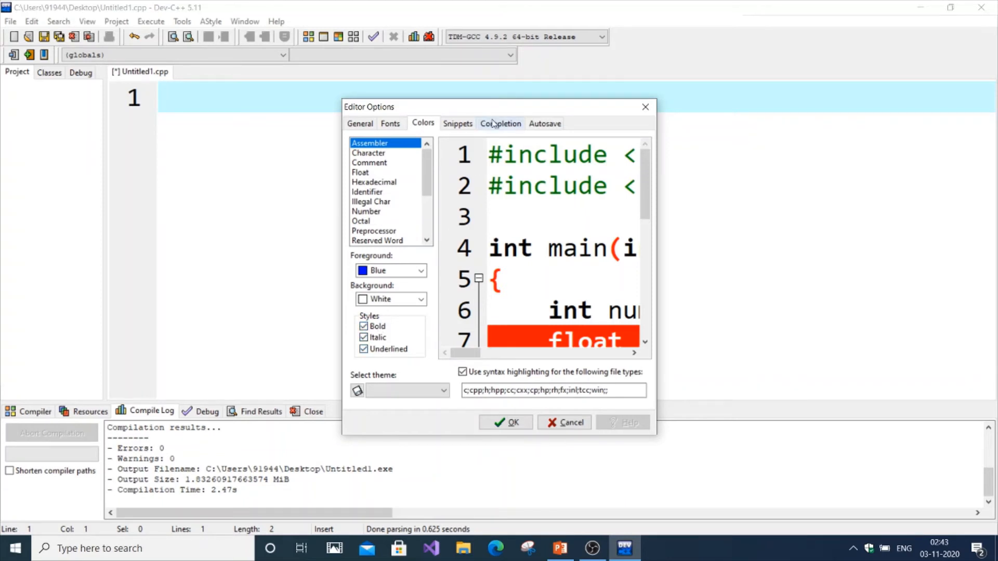
# Review the Completion and Snippets pages, then select the Comment colour entry
pyautogui.click(500, 123)
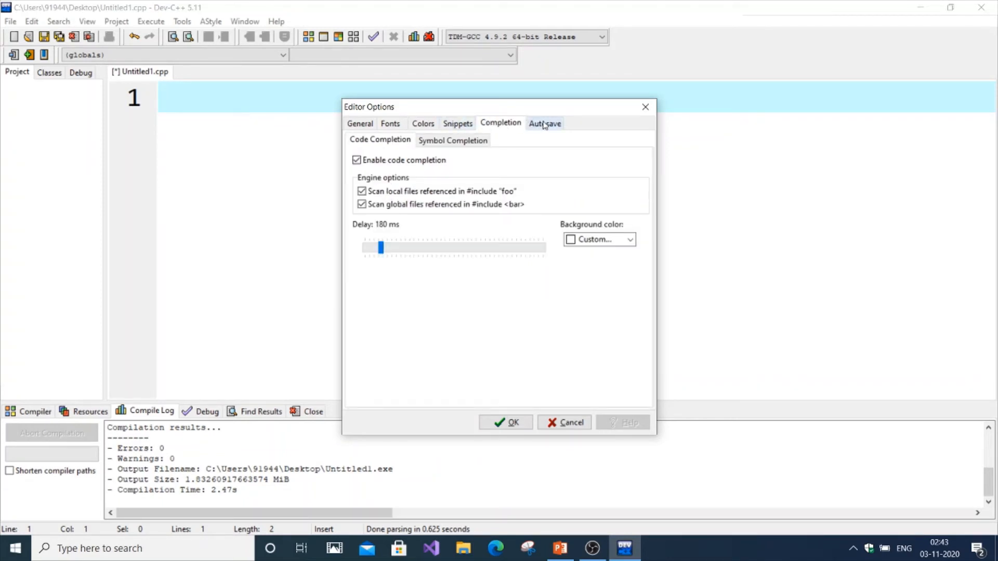
pyautogui.click(458, 124)
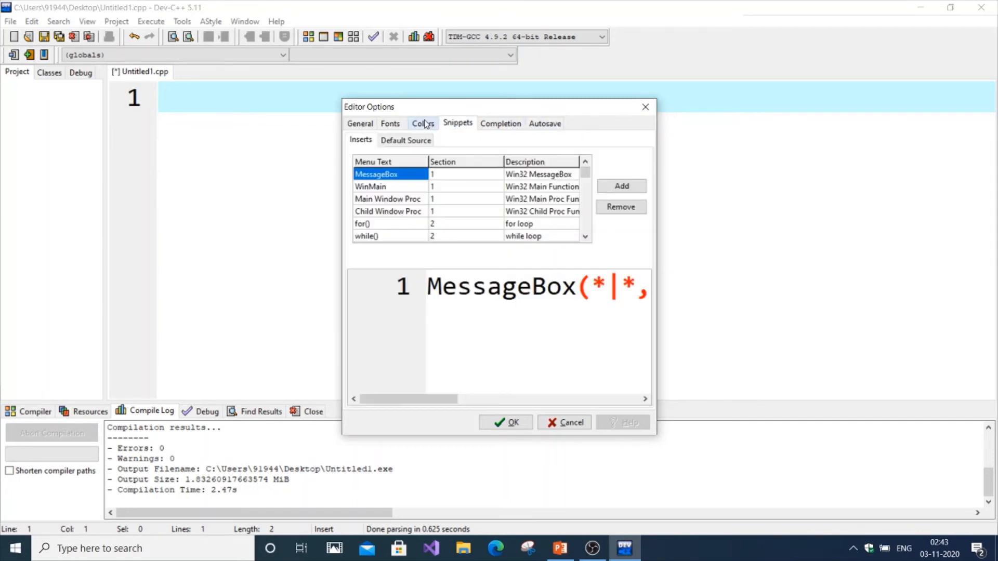
pyautogui.click(424, 124)
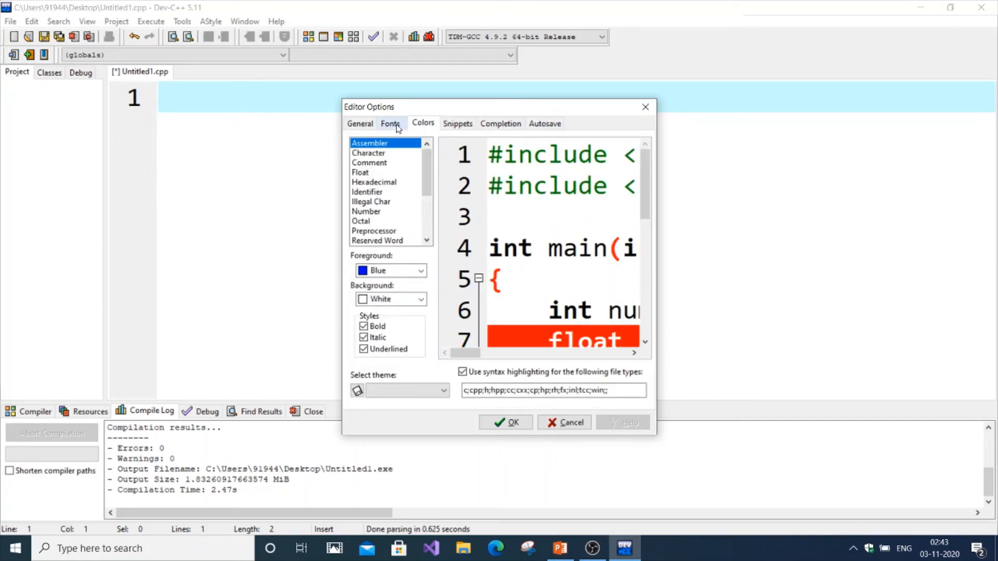
pyautogui.click(370, 163)
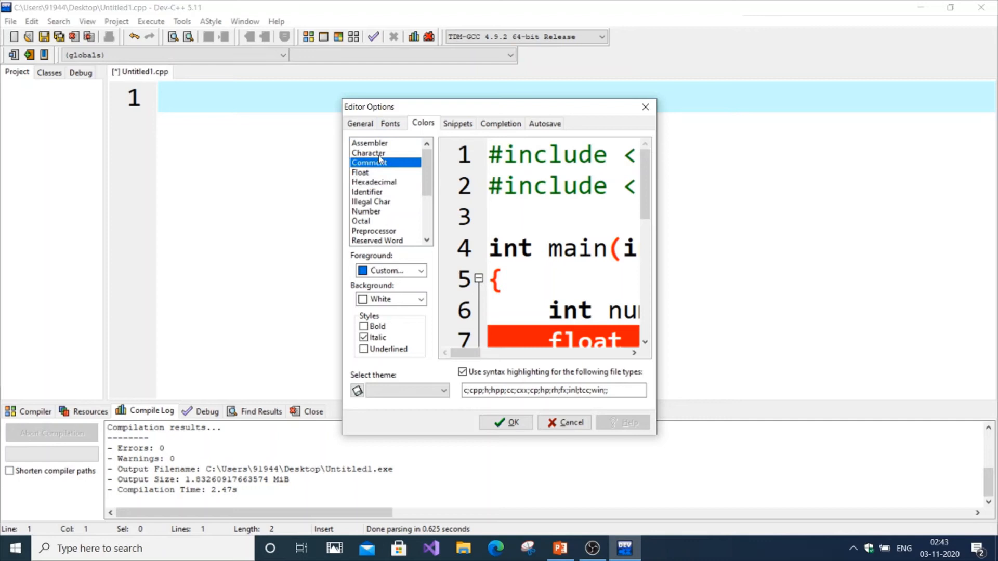